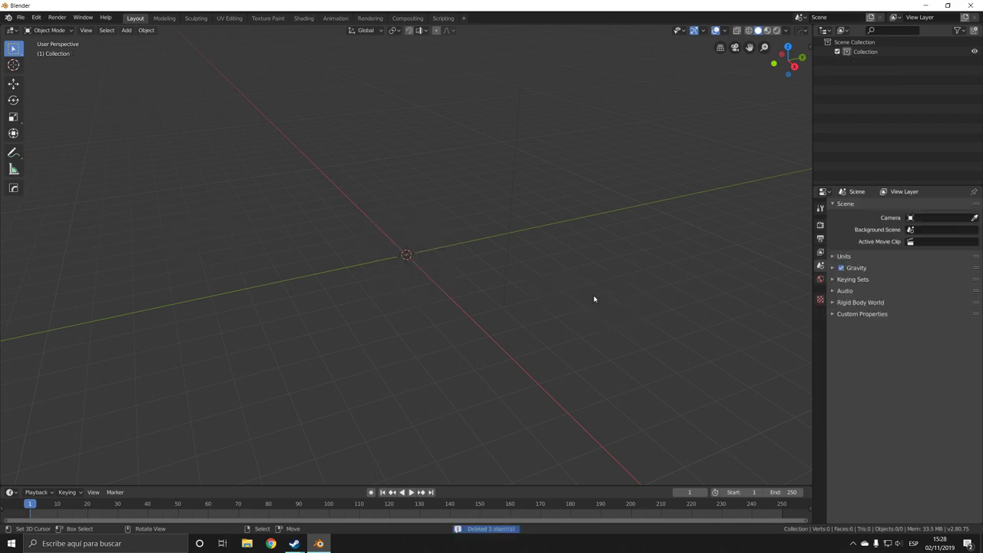
Add an upright plane and inset its face to leave a thin border
click(126, 31)
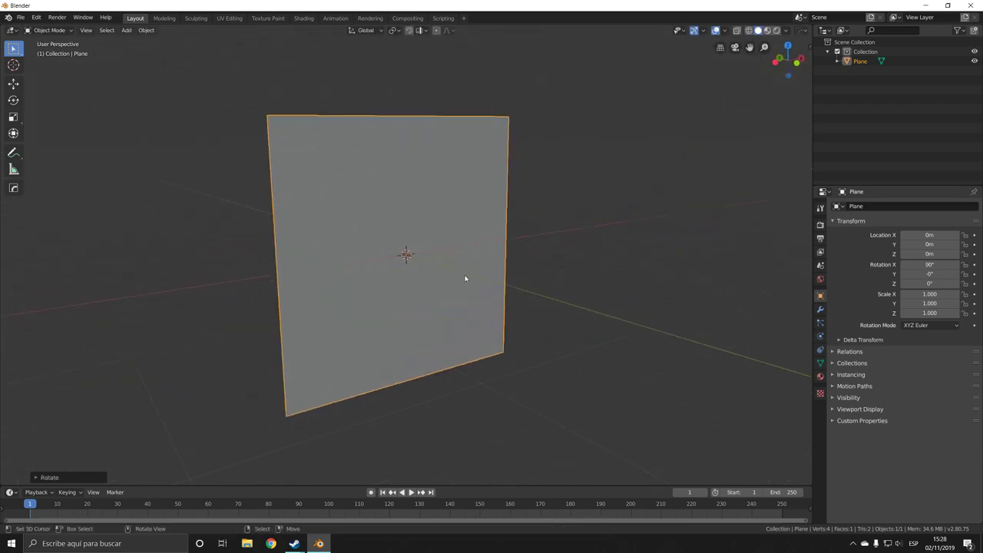
key(Tab)
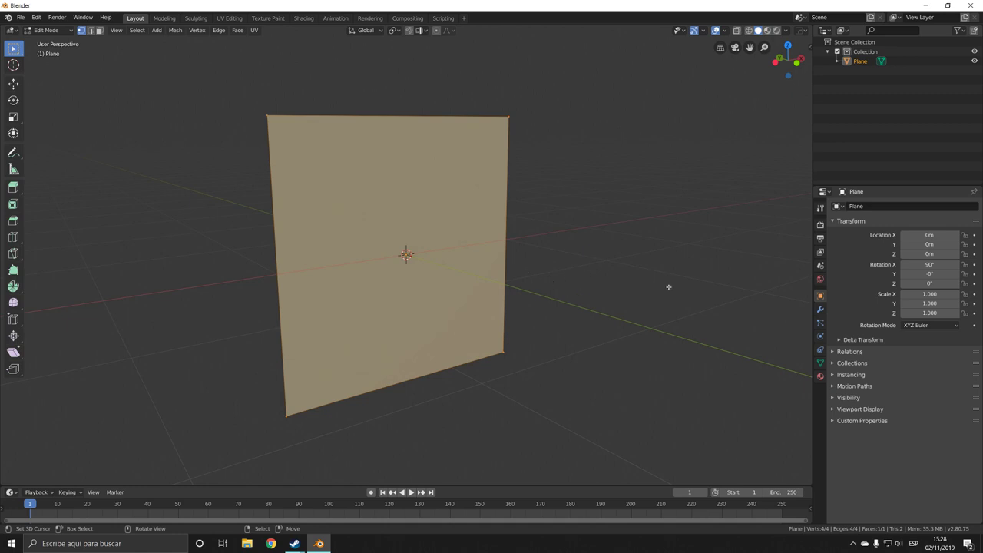
key(i)
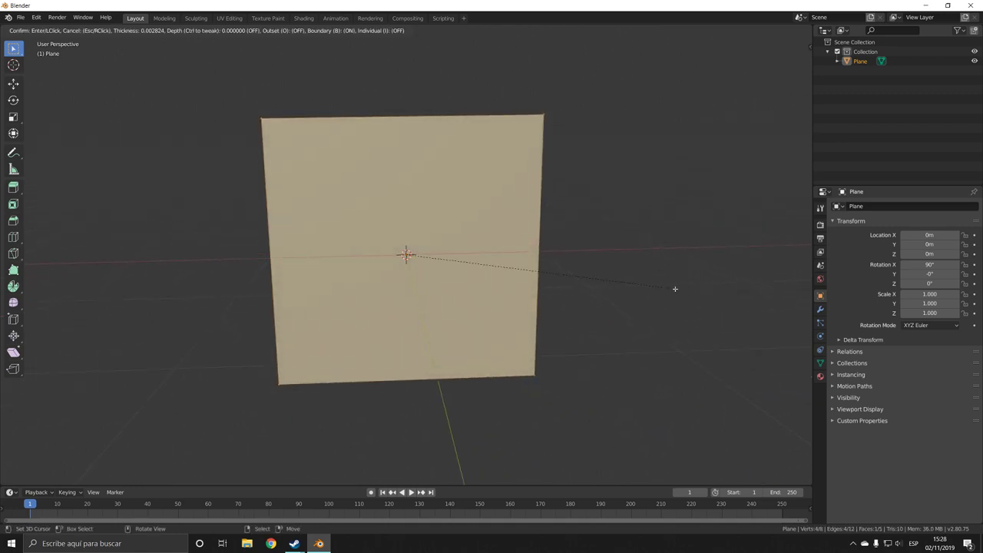
mouse_move(667, 289)
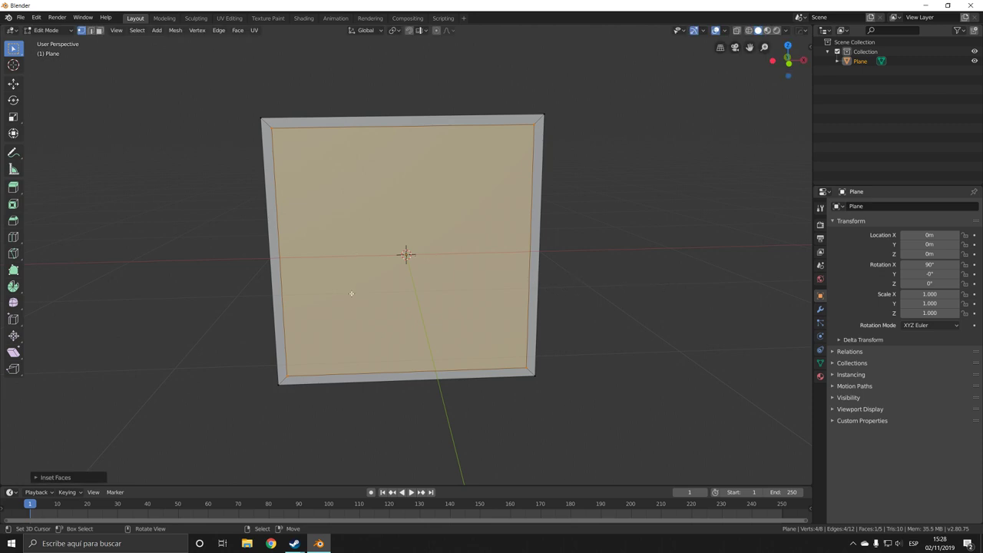
mouse_move(289, 342)
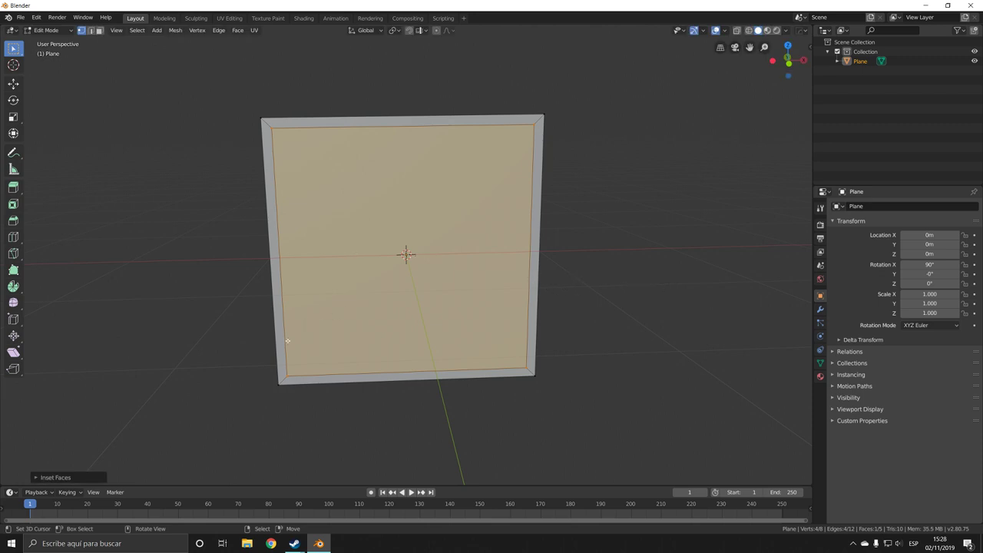
mouse_move(376, 190)
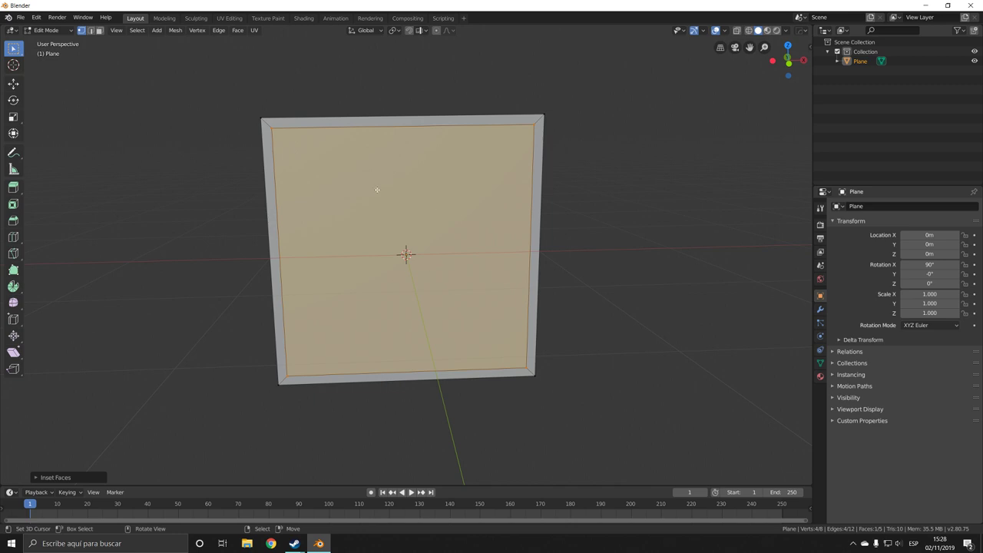
mouse_move(287, 344)
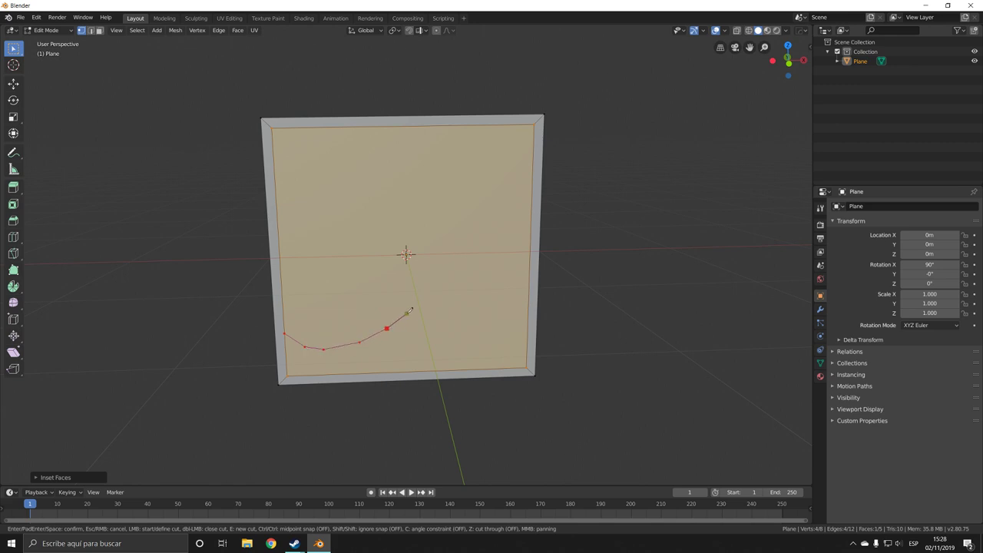
Knife-cut curvy lines across the inner face, dividing it into irregular regions
click(422, 298)
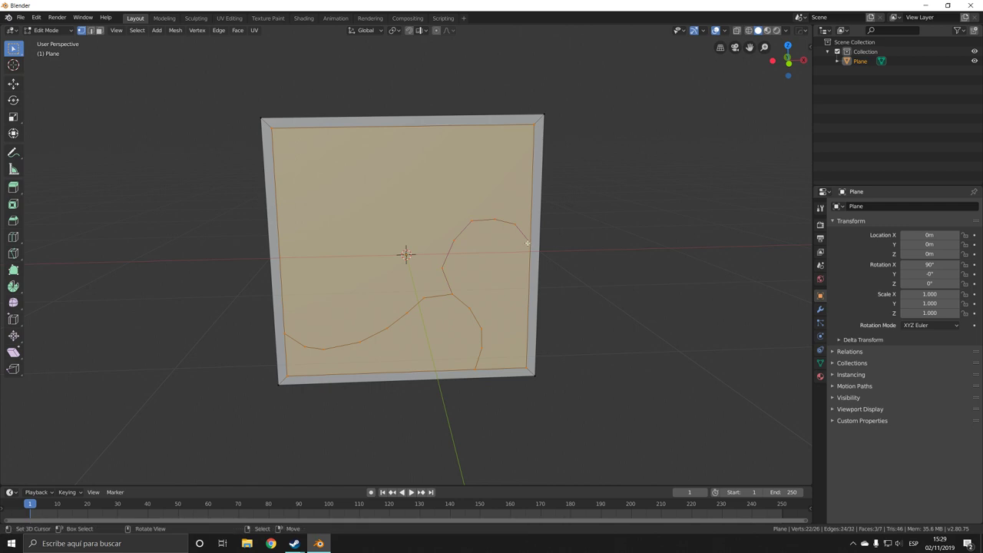
key(k)
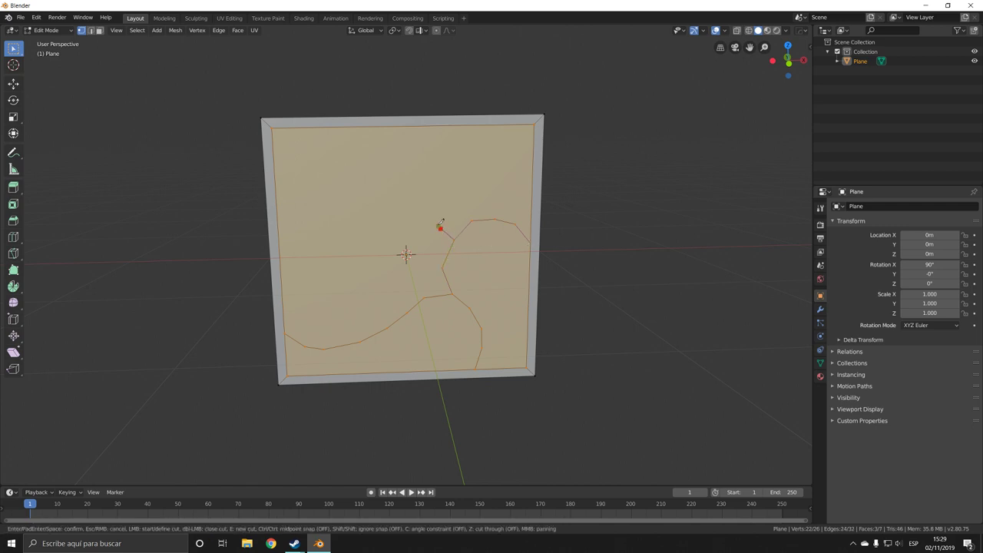
click(372, 225)
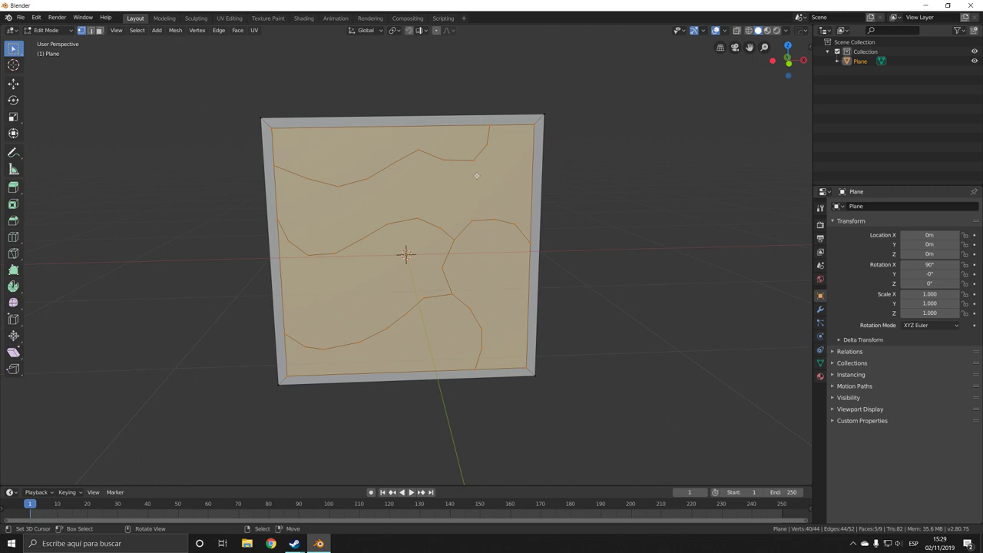
click(470, 221)
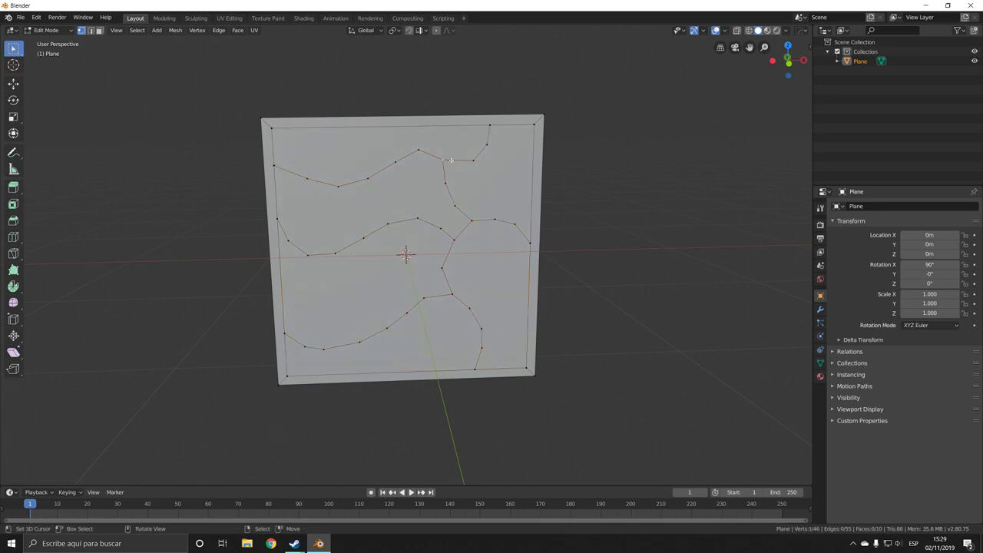
Confirm the last cut before beveling the cut-line vertices into smooth curves
key(g)
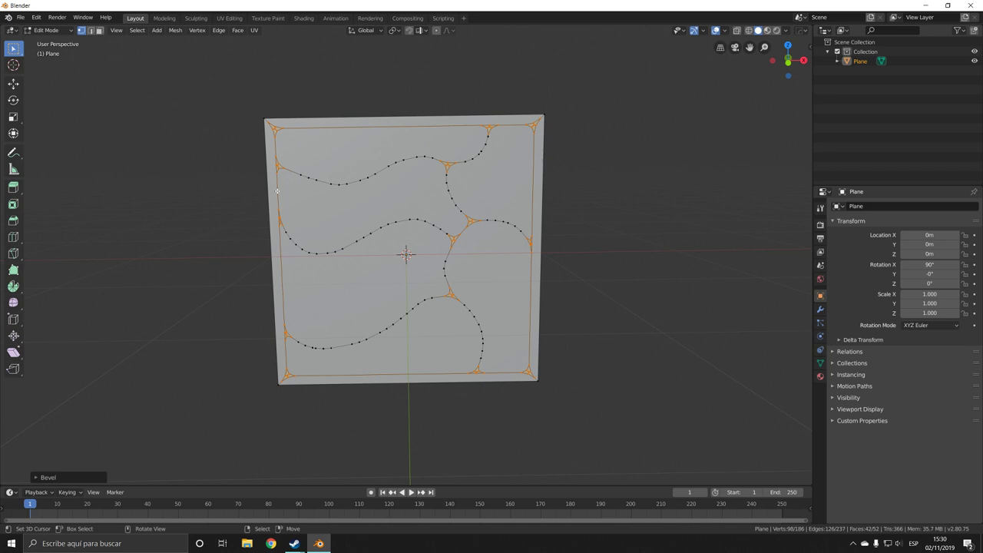
mouse_move(219, 108)
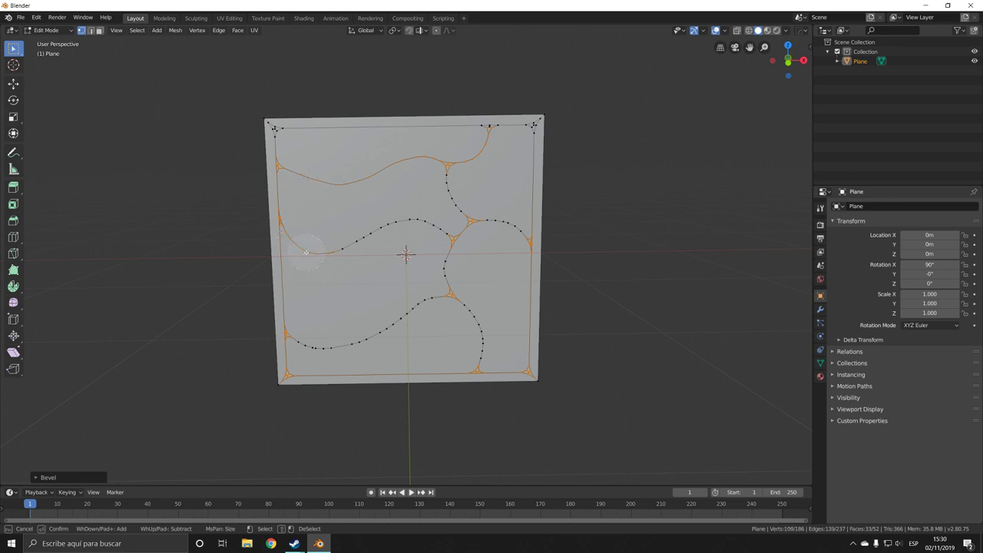
click(345, 192)
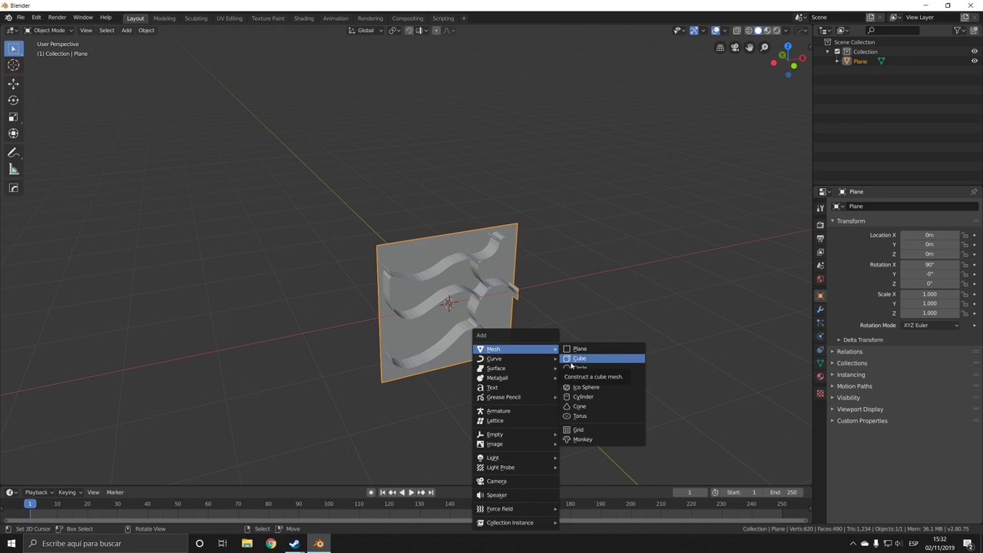
Add a cube slab and Boolean-Difference the ribbon strips to carve grooves
click(581, 358)
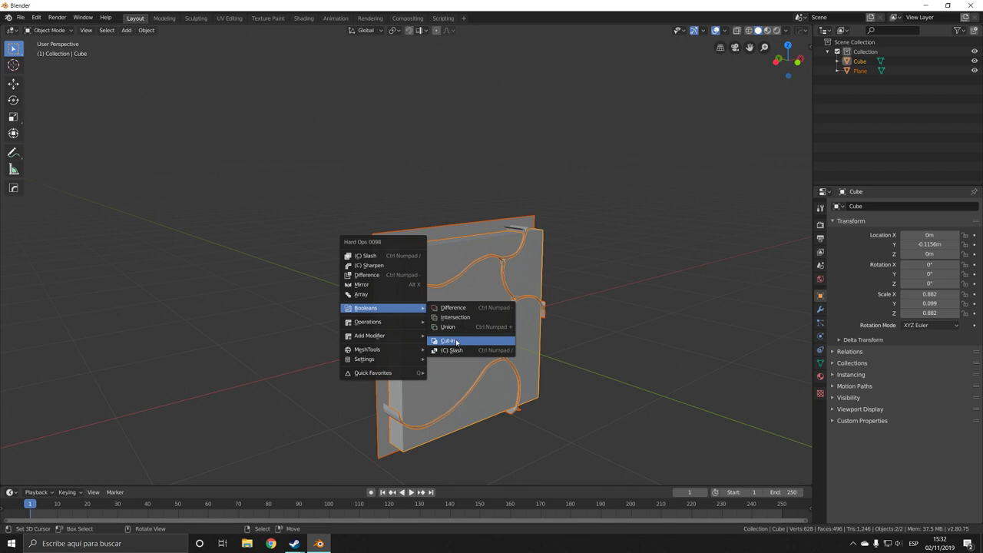
click(449, 341)
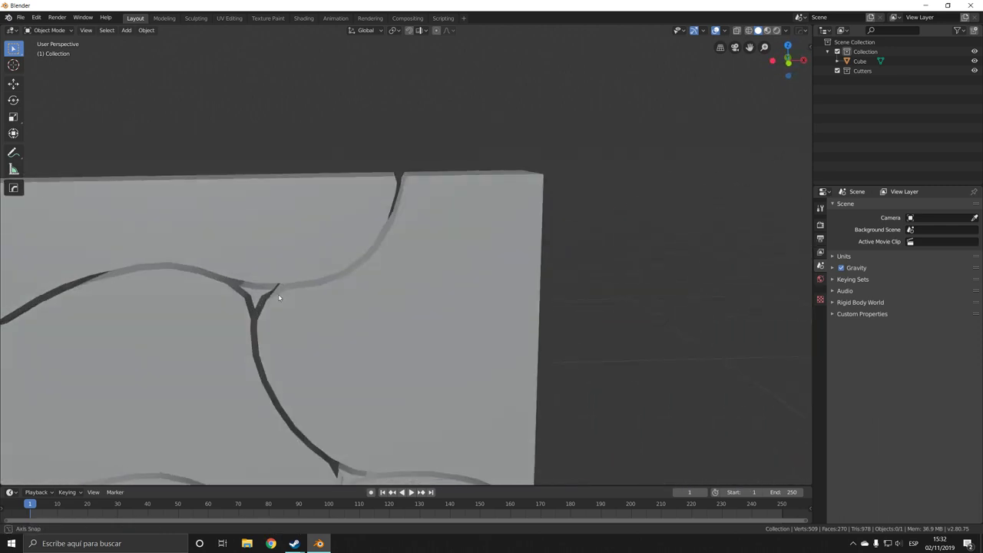
Select the linked leftover geometry inside the grooves and delete its edges
key(Tab)
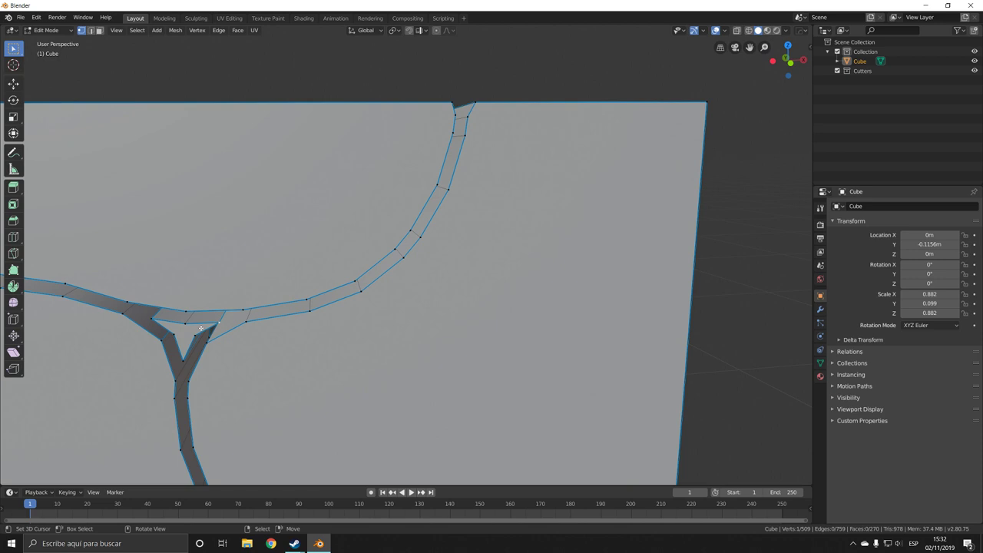
key(X)
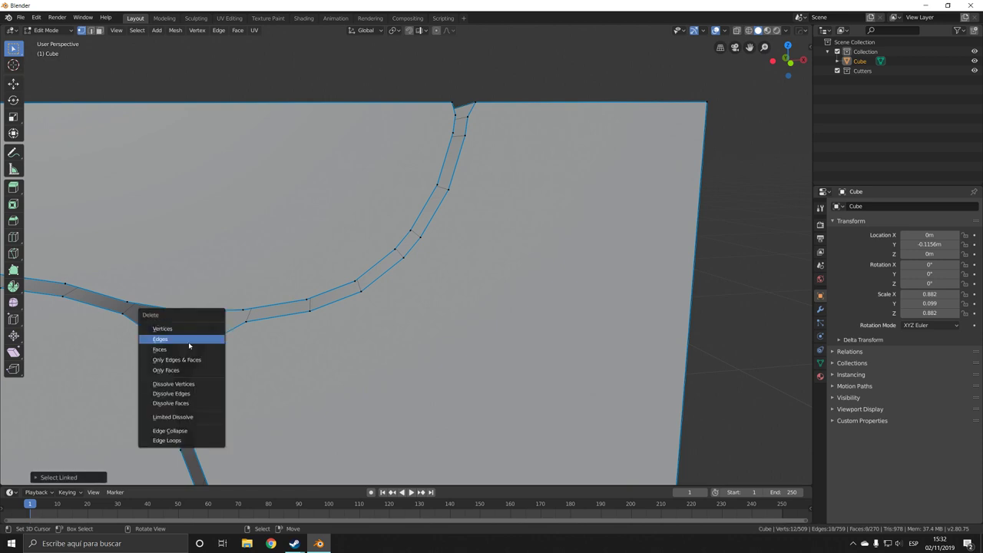
click(160, 340)
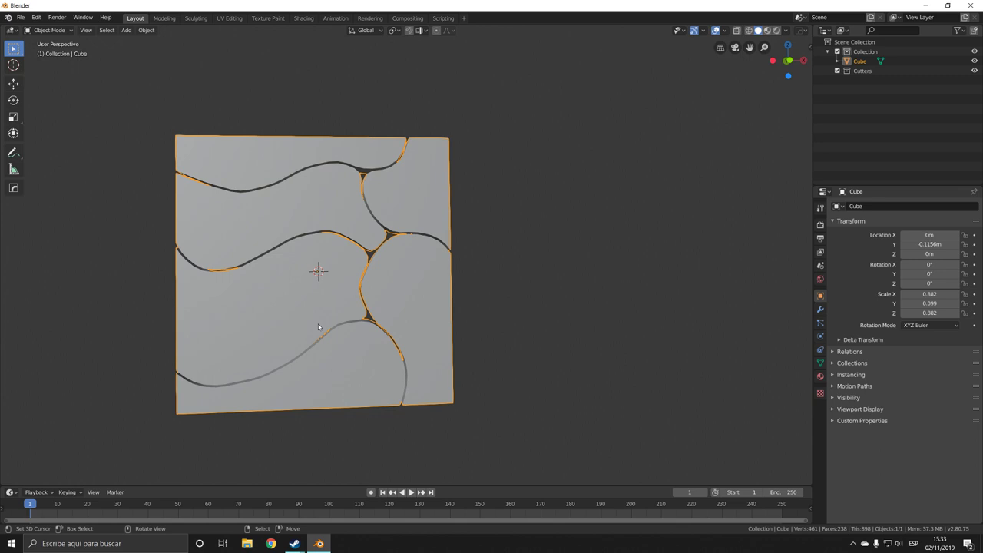
mouse_move(249, 467)
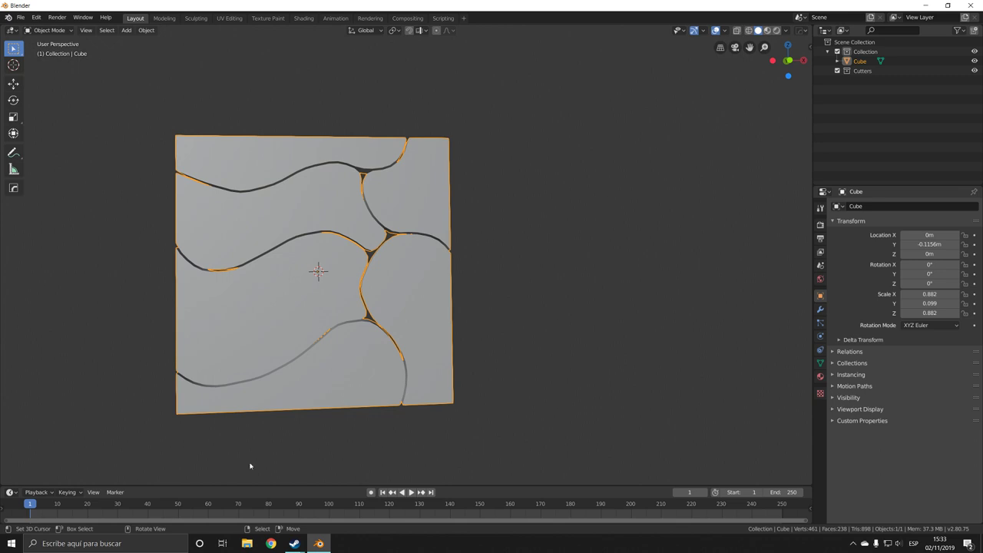